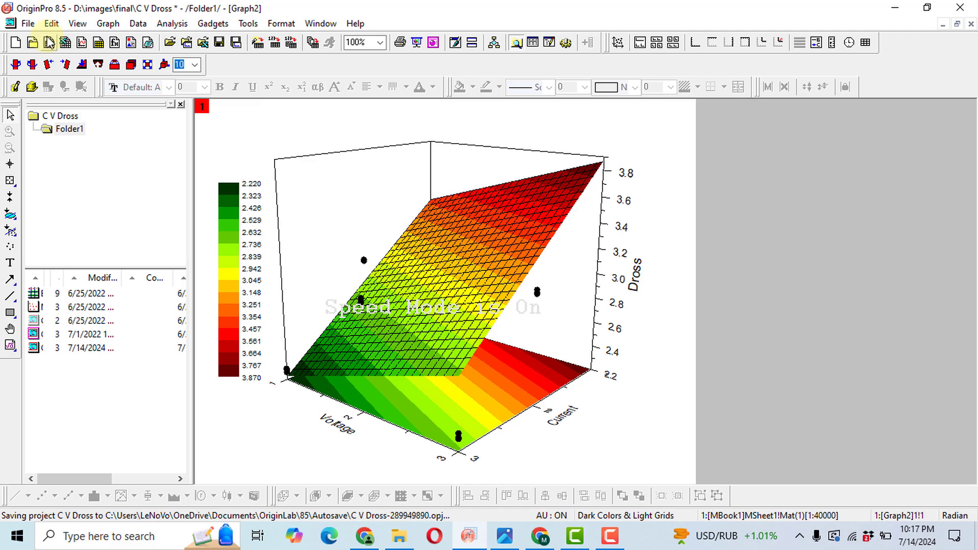
{"action": "mouse_move", "coordinate": [27, 23]}
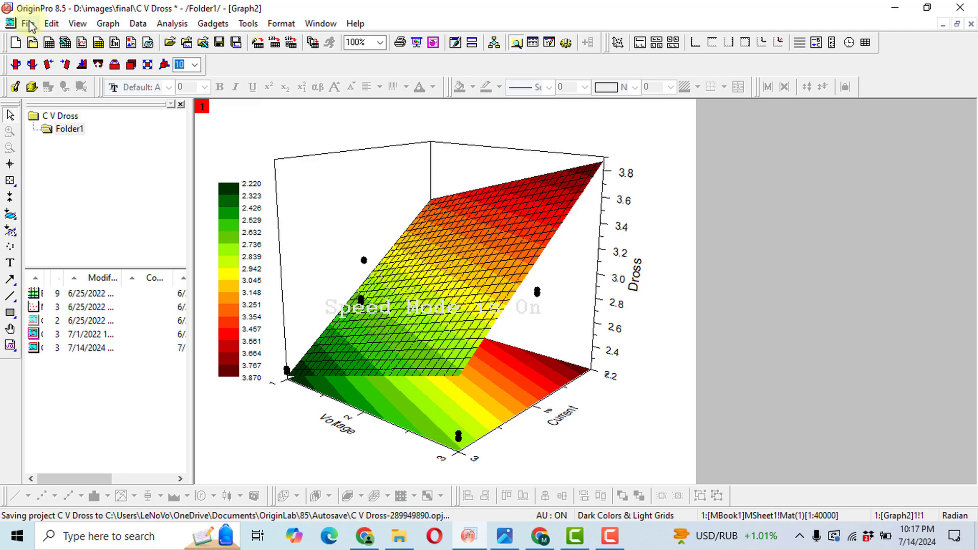
- Launch the Export Graphs (expGraph) dialog for the 3D Dross surface plot
{"action": "left_click", "coordinate": [26, 24]}
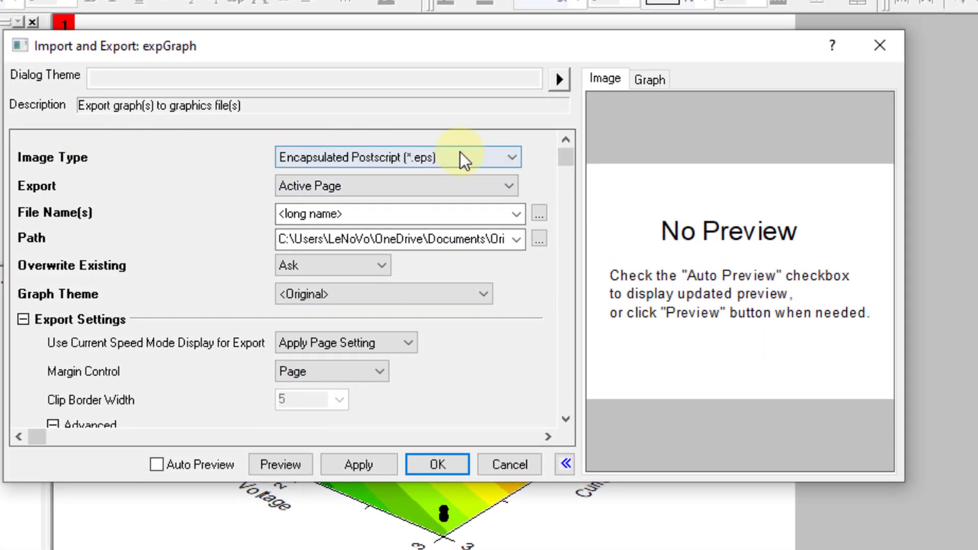
- Change the export image type from Encapsulated Postscript to Tag Image File (*.tif)
{"action": "left_click", "coordinate": [510, 157]}
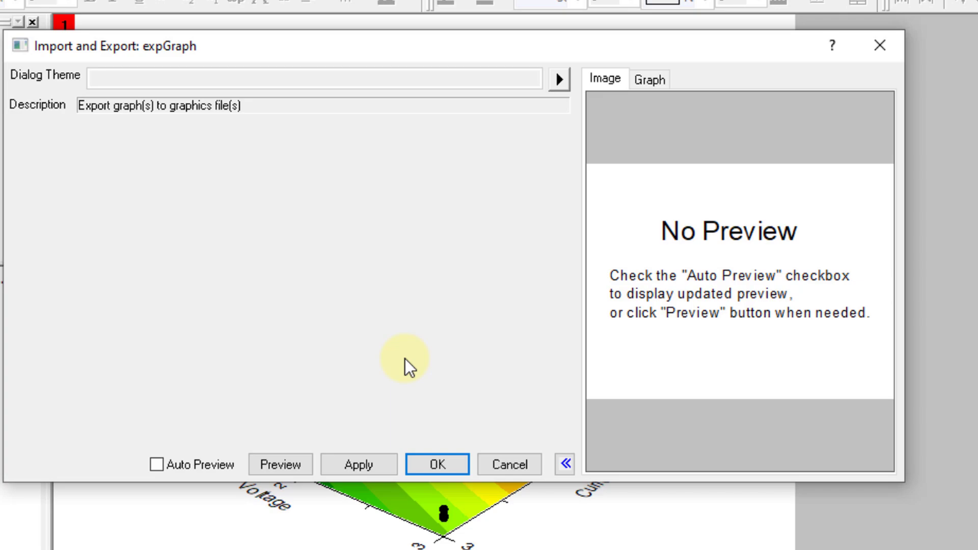
{"action": "left_click", "coordinate": [558, 79]}
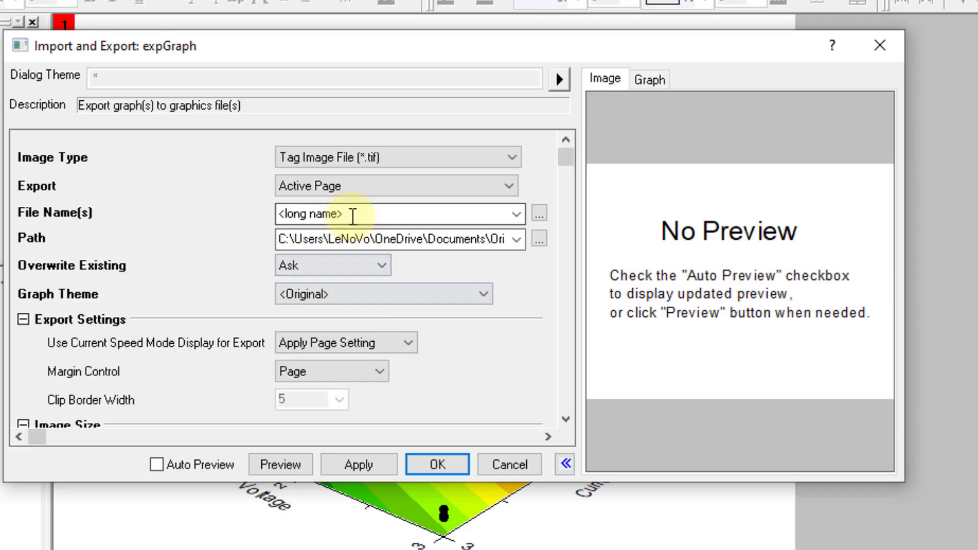
- Name the exported image 'abcd' and set its path to a folder on Local Disk (D:)
{"action": "type", "text": "abcd"}
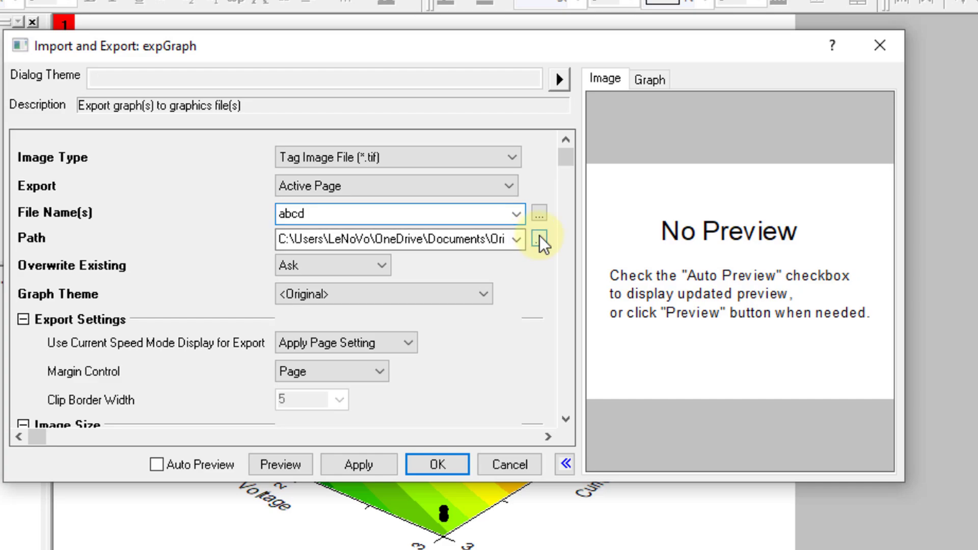
{"action": "left_click", "coordinate": [538, 238]}
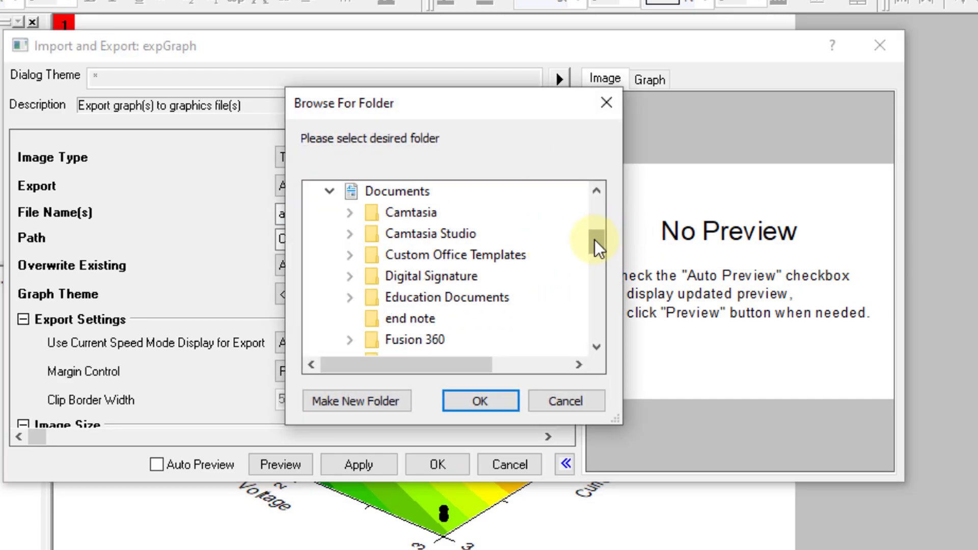
{"action": "scroll", "scroll_direction": "down", "scroll_amount": 3}
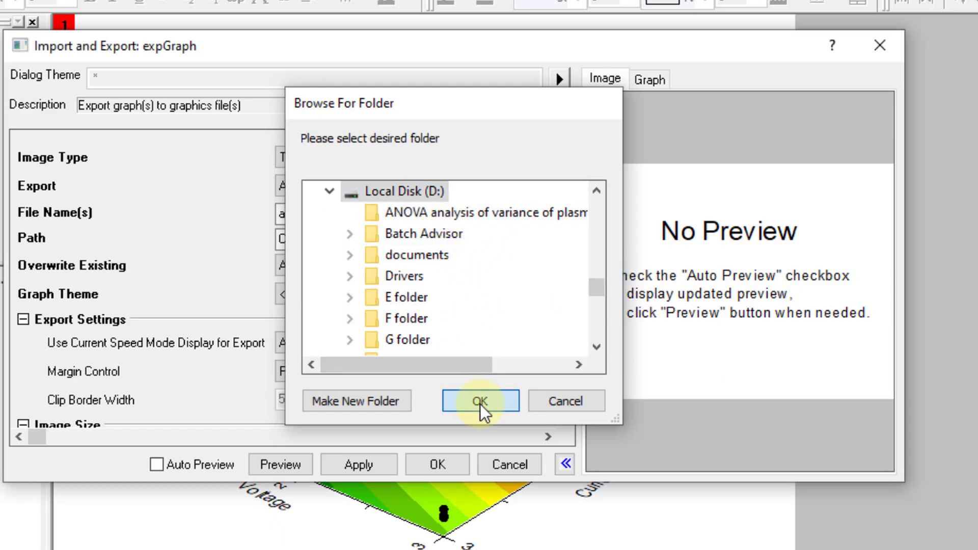
{"action": "left_click", "coordinate": [480, 401]}
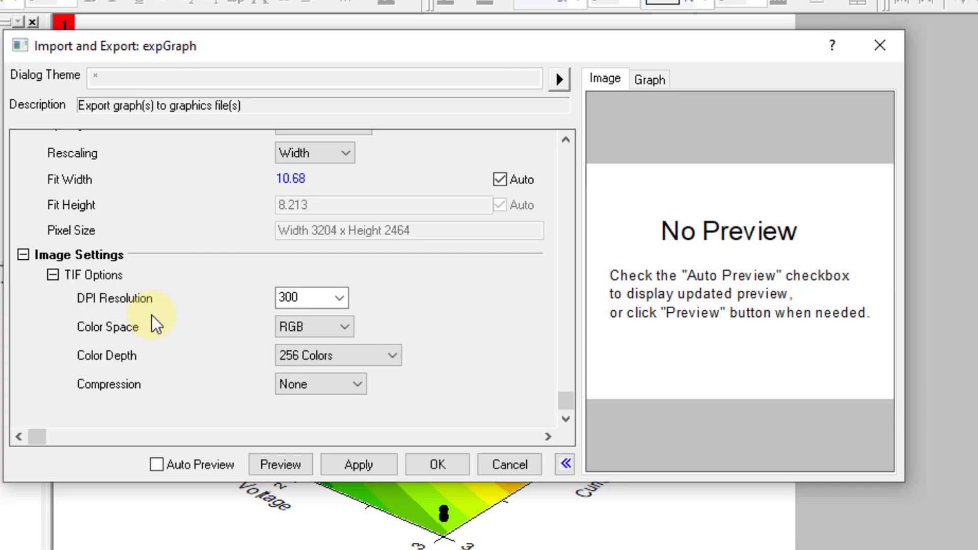
{"action": "mouse_move", "coordinate": [106, 344]}
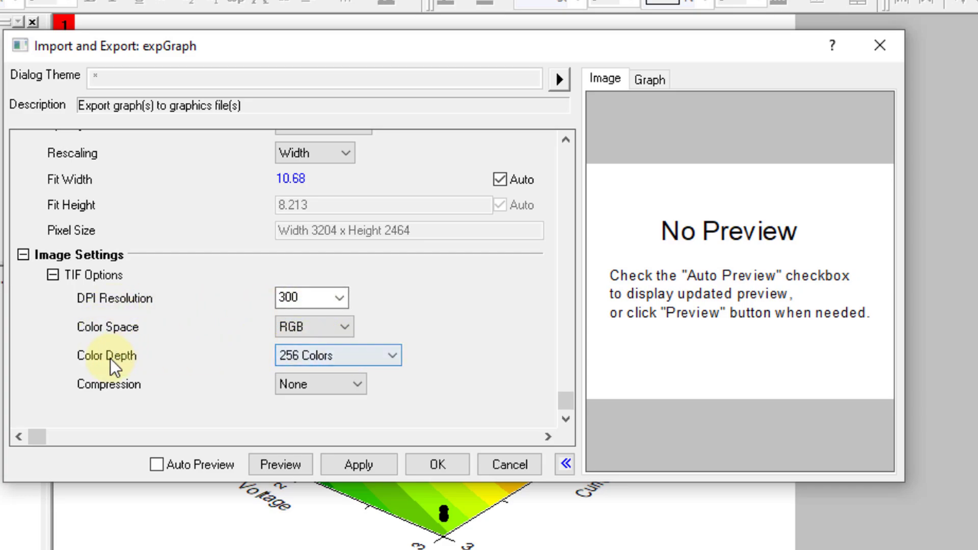
{"action": "mouse_move", "coordinate": [335, 25]}
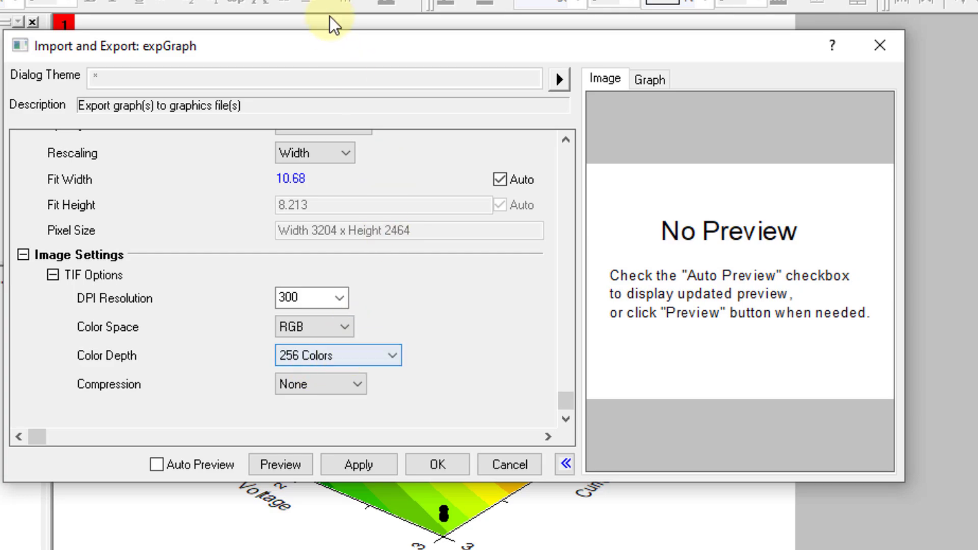